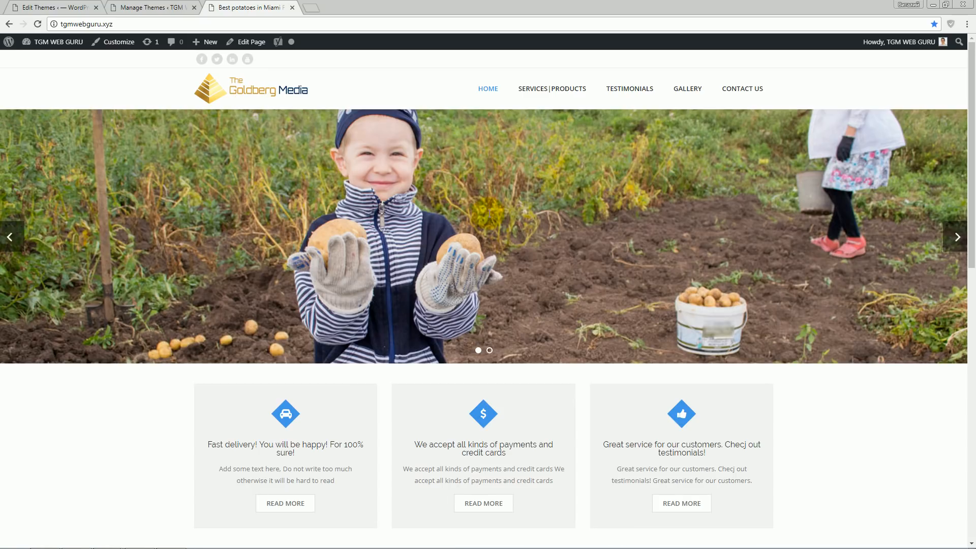
Open the Services|Products page and view its HTML source in a new tab
left_click(551, 89)
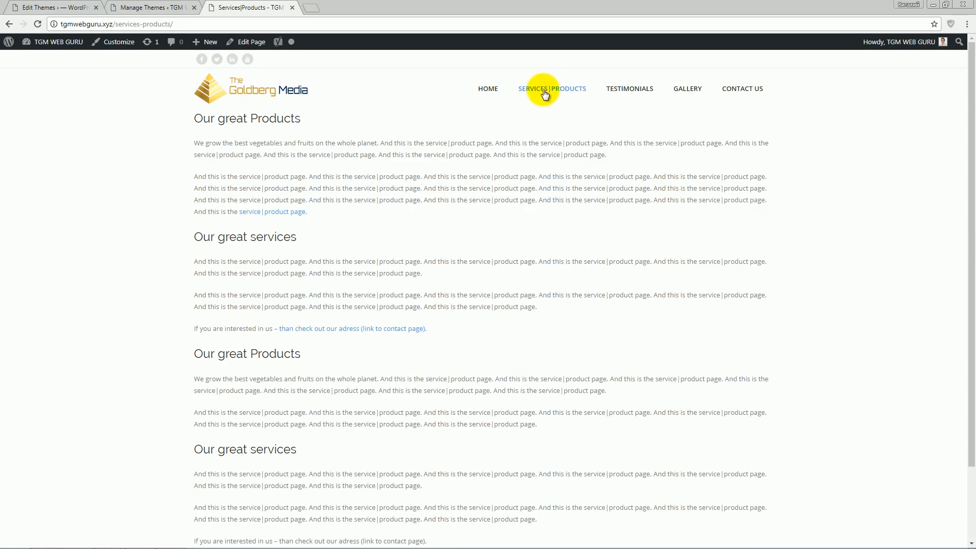
mouse_move(578, 96)
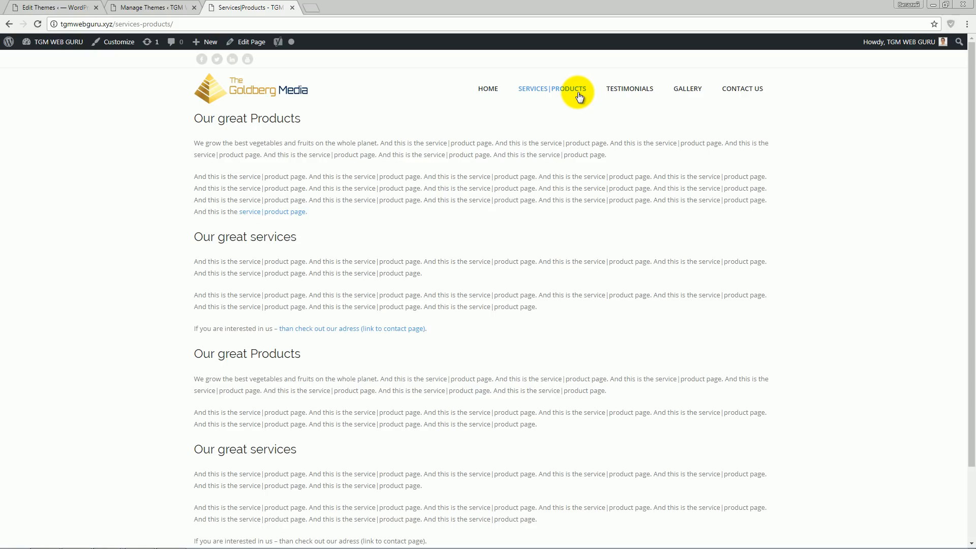
key("ctrl+u")
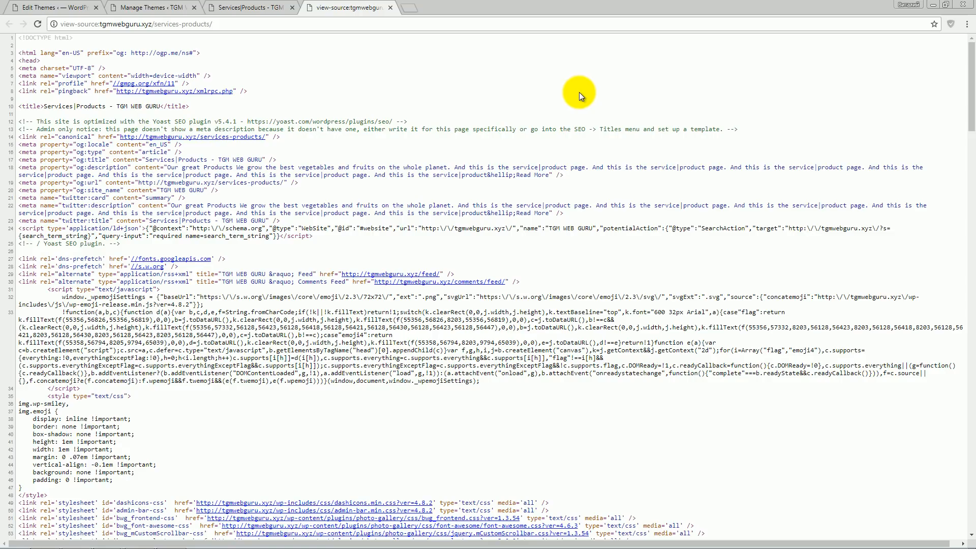
mouse_move(254, 91)
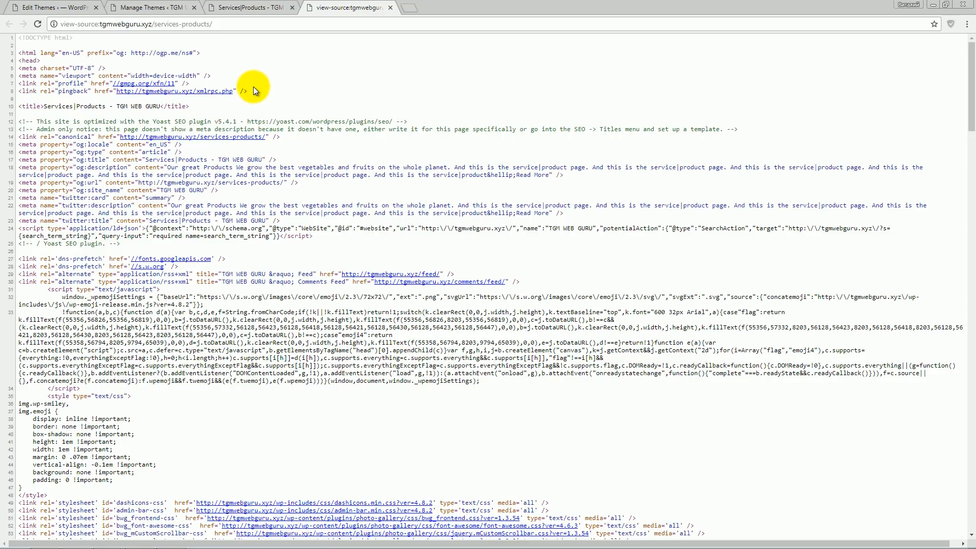
mouse_move(265, 117)
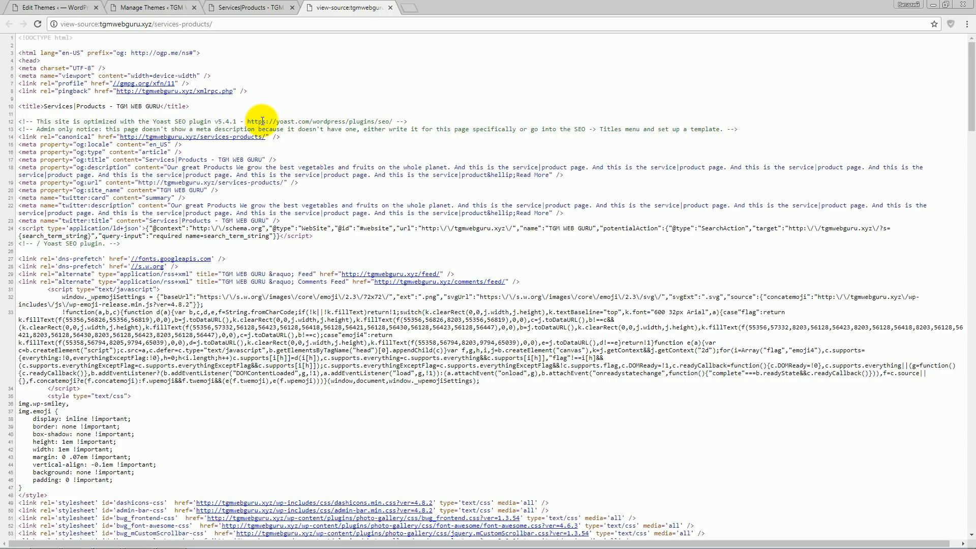
mouse_move(272, 131)
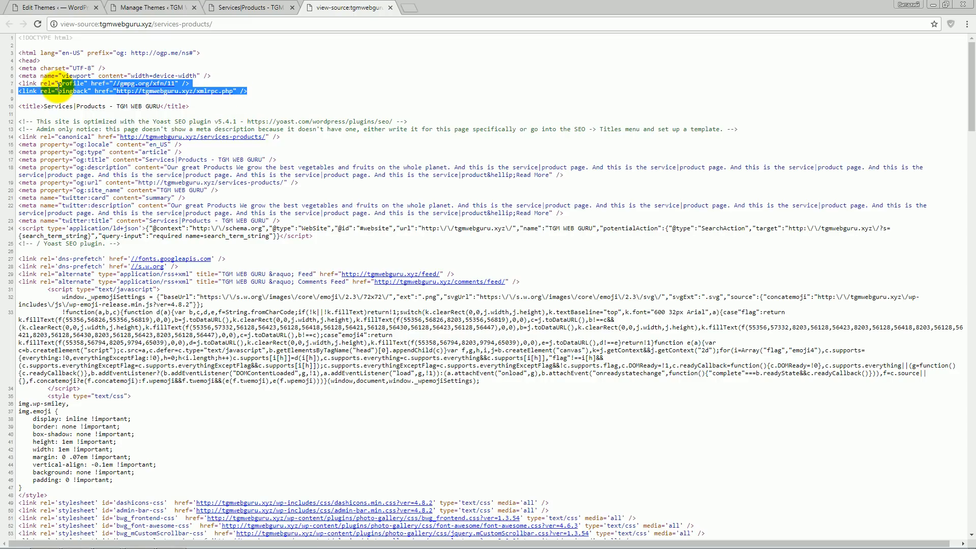
mouse_move(221, 194)
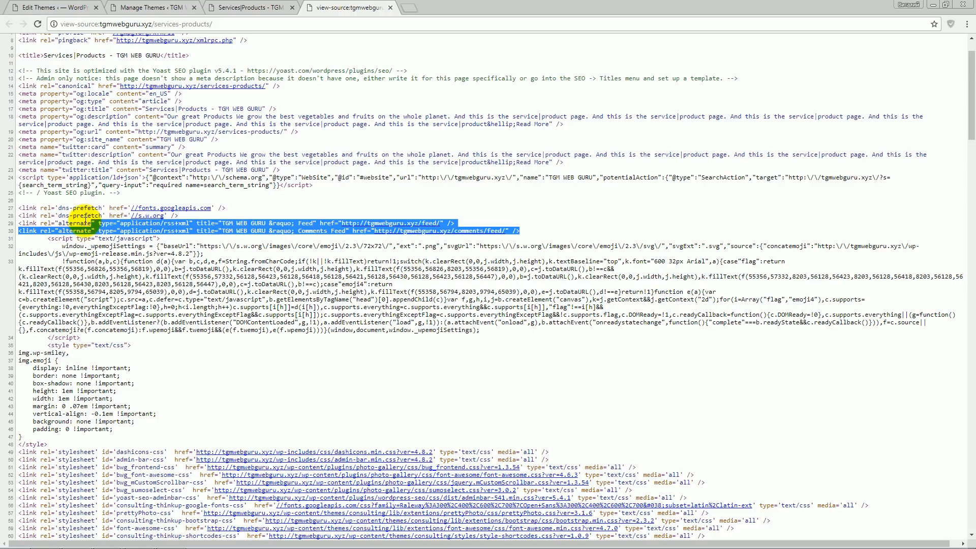
mouse_move(229, 346)
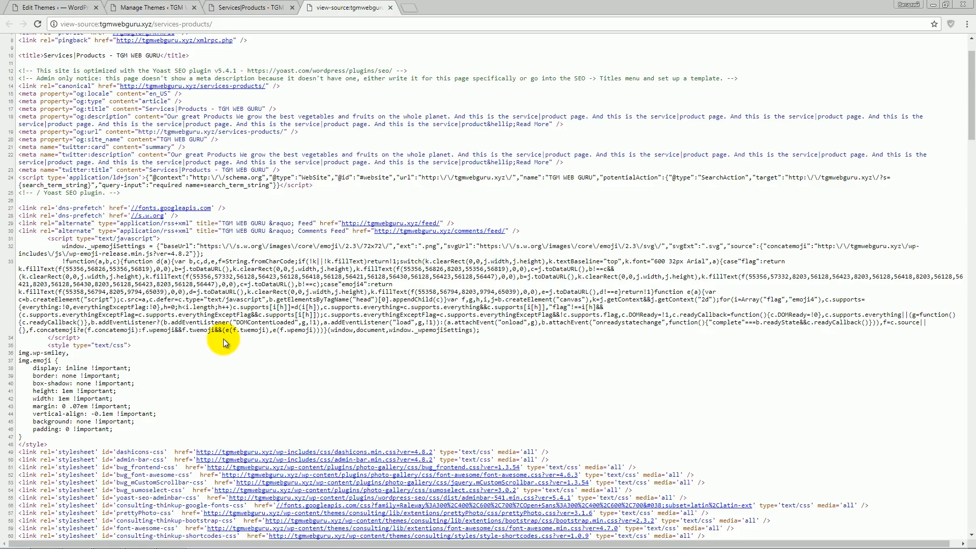
Scroll to the generator, shortlink and oEmbed lines, then follow the shortlink URL
scroll("down", 3)
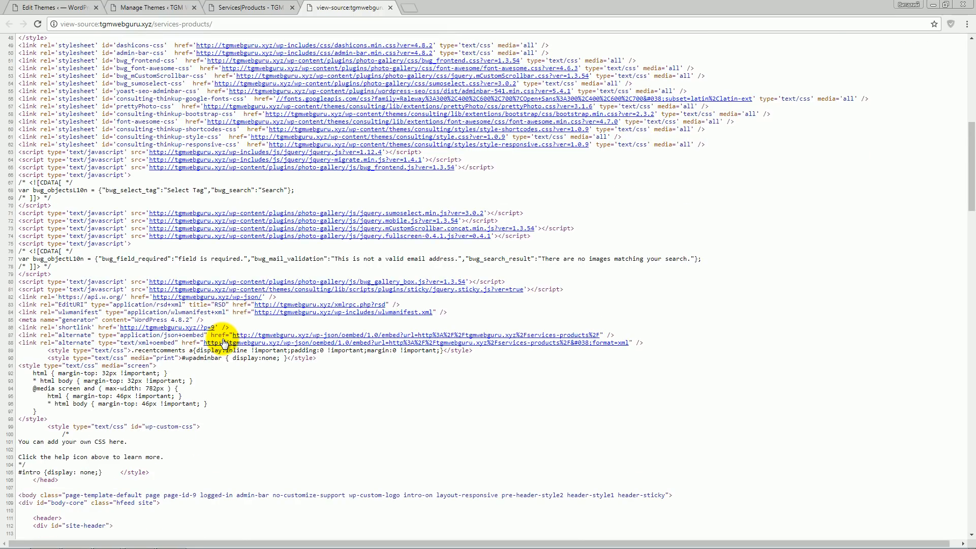
mouse_move(384, 309)
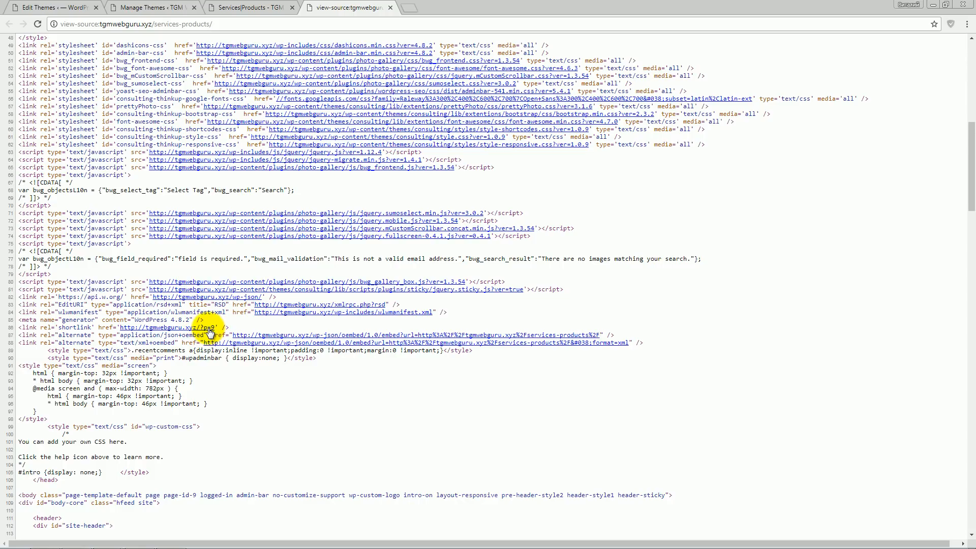
left_click(445, 7)
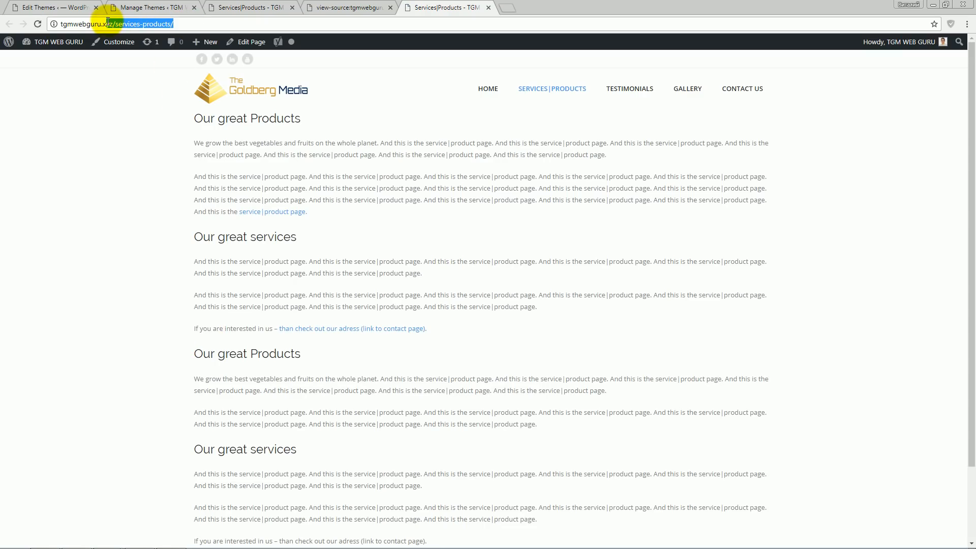
left_click(348, 7)
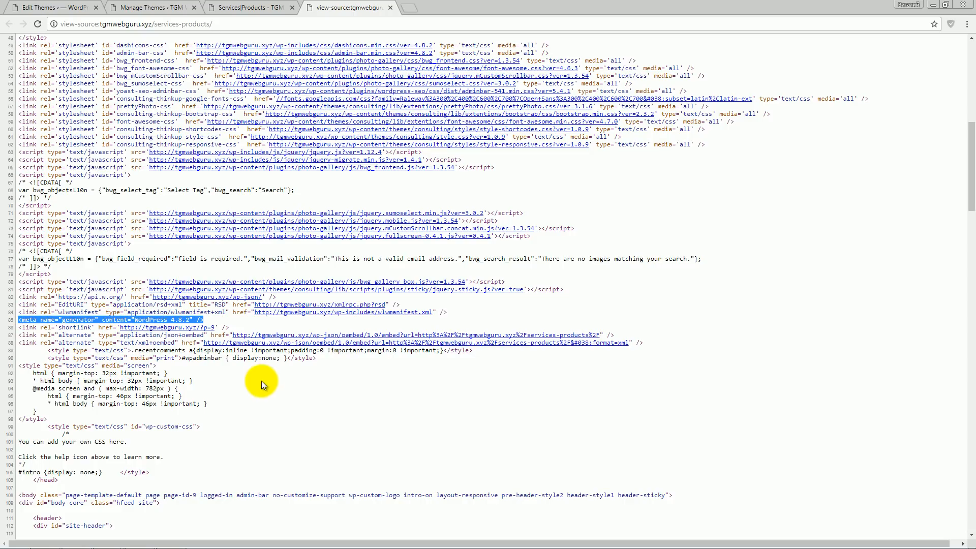
mouse_move(241, 376)
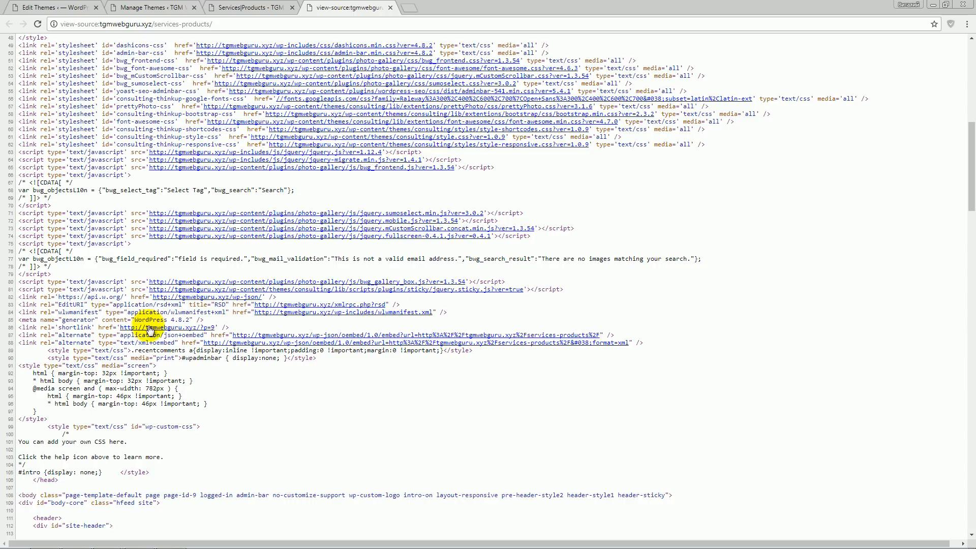
mouse_move(205, 333)
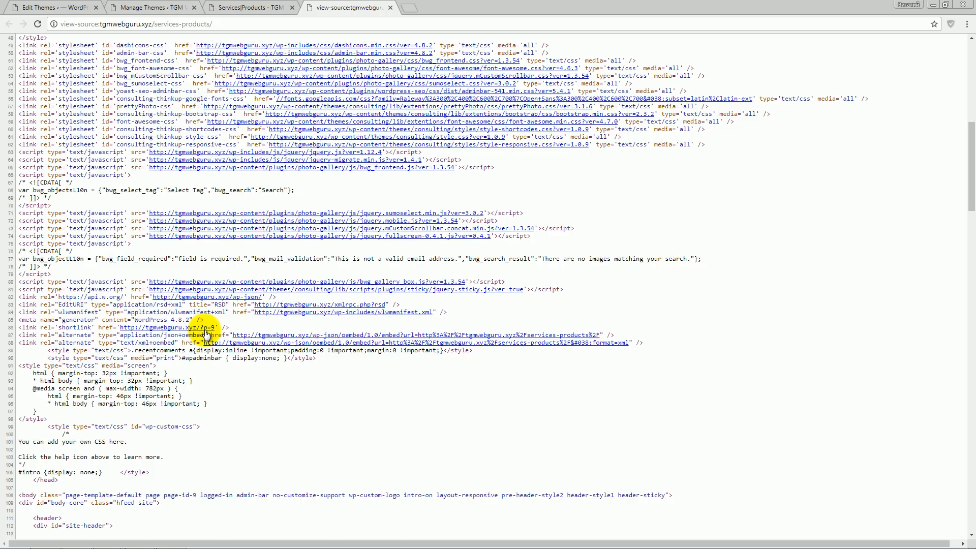
scroll("up", 3)
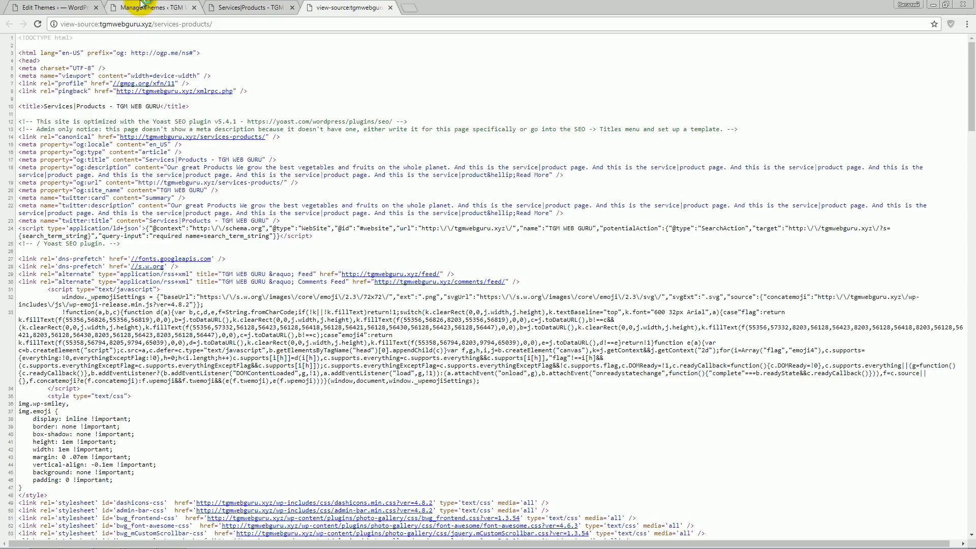
Open the Consulting theme's header.php in the theme editor
left_click(150, 7)
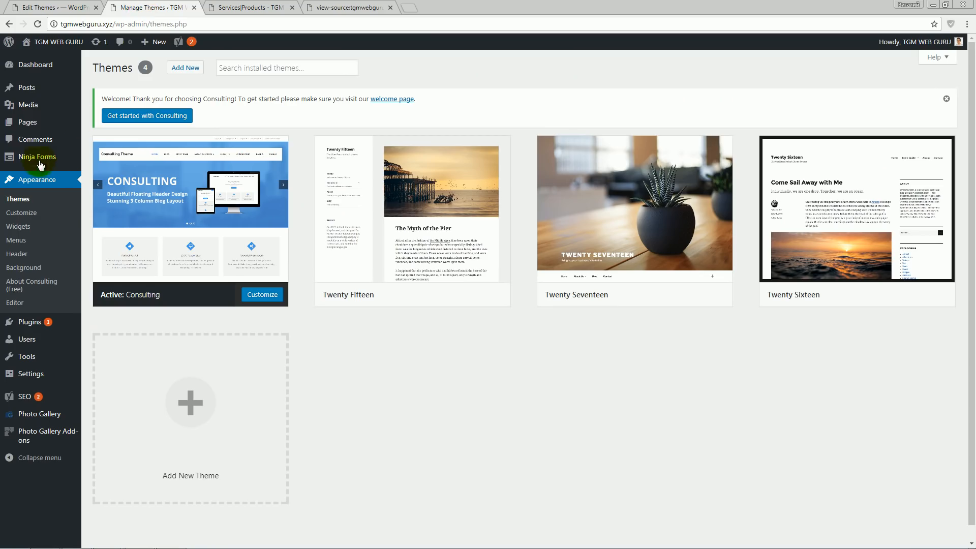
mouse_move(15, 302)
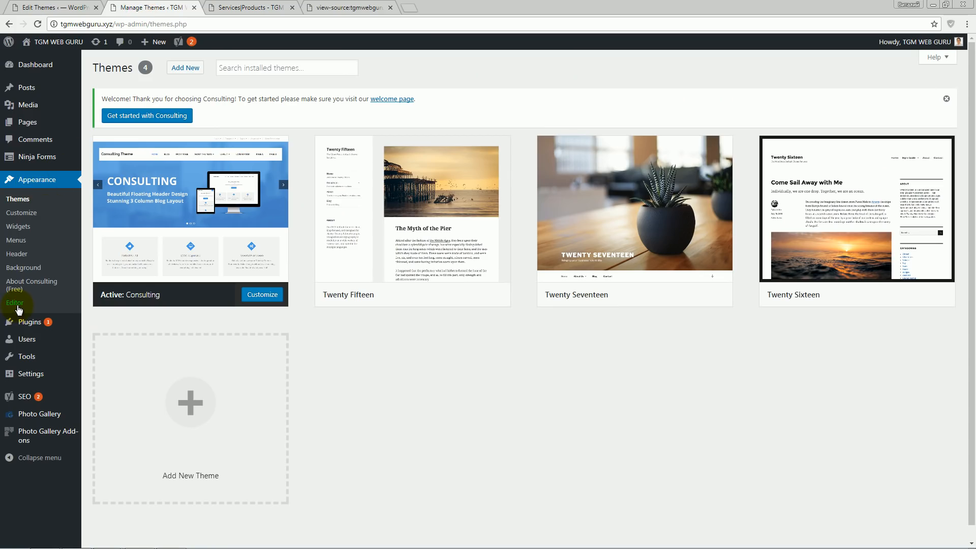
left_click(15, 304)
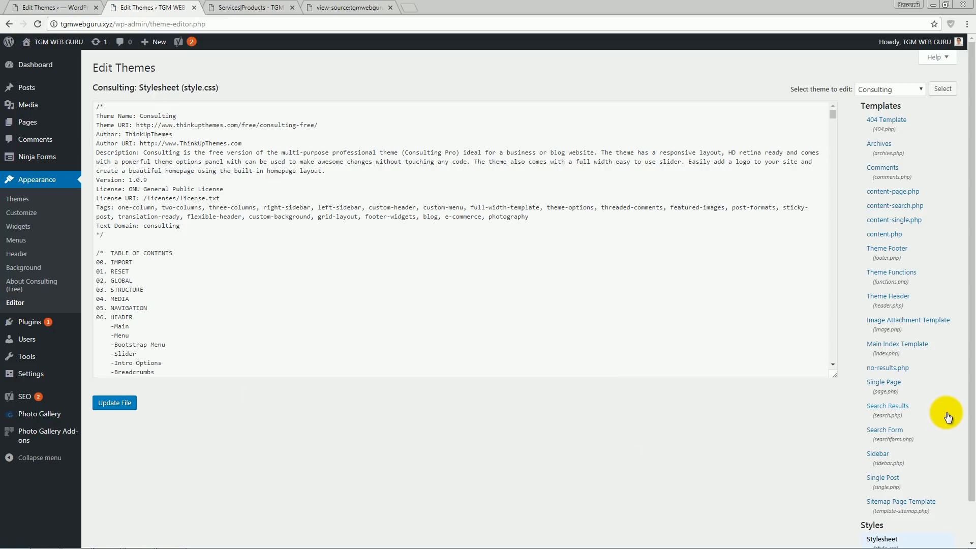
mouse_move(899, 301)
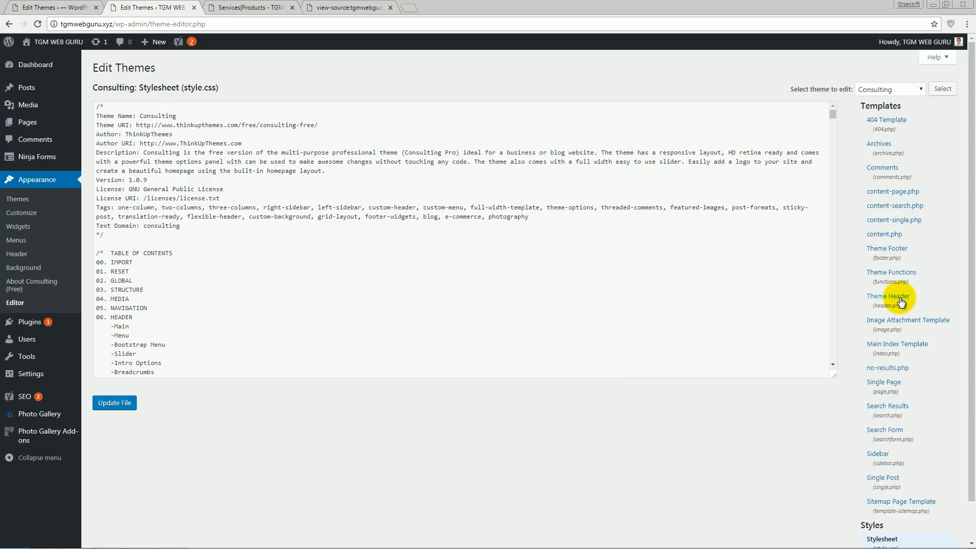
left_click(888, 296)
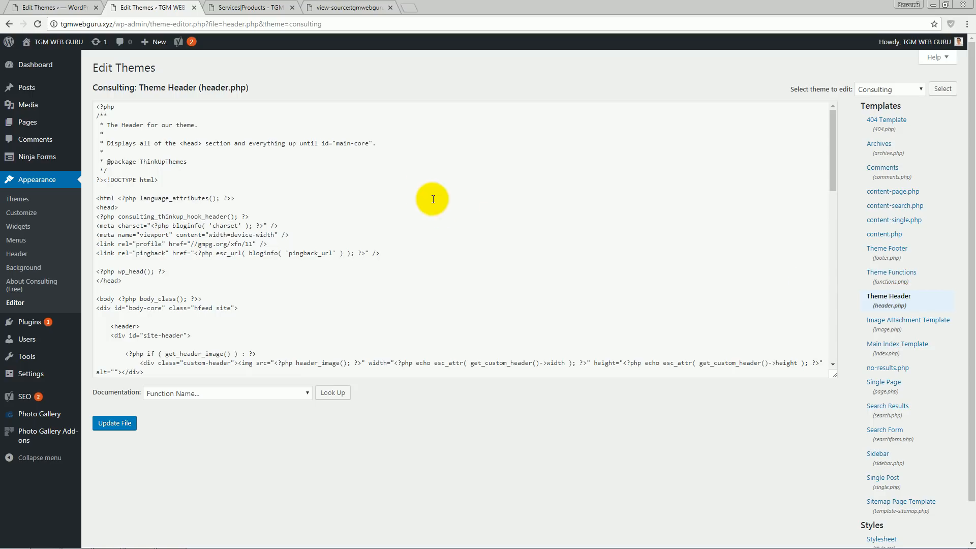
Delete the pingback link line, update header.php, and return to the page source
double_click(152, 252)
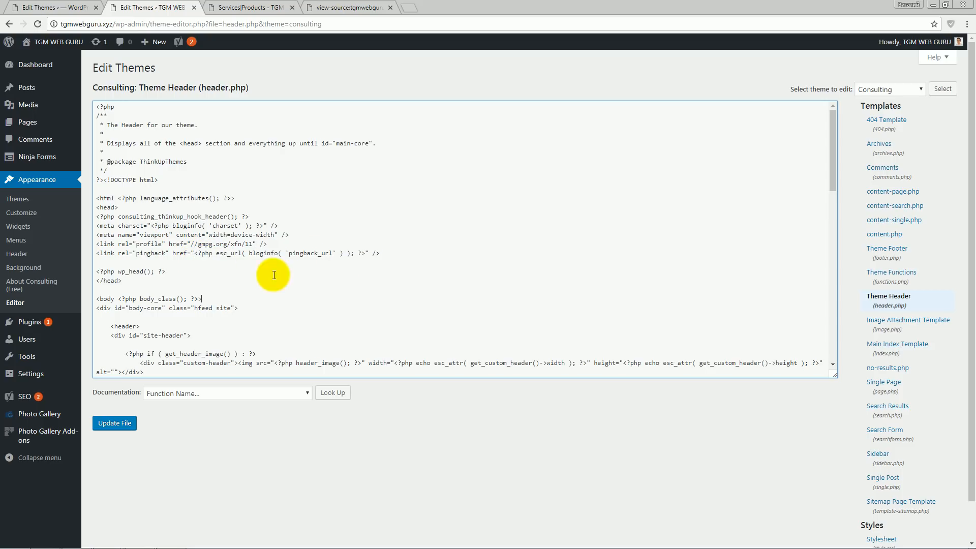
left_click(347, 8)
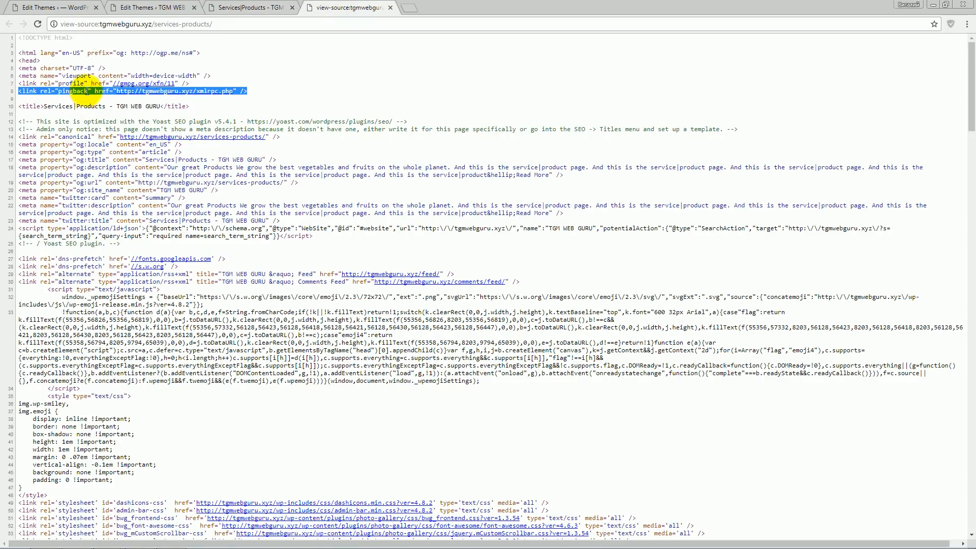
left_click(148, 7)
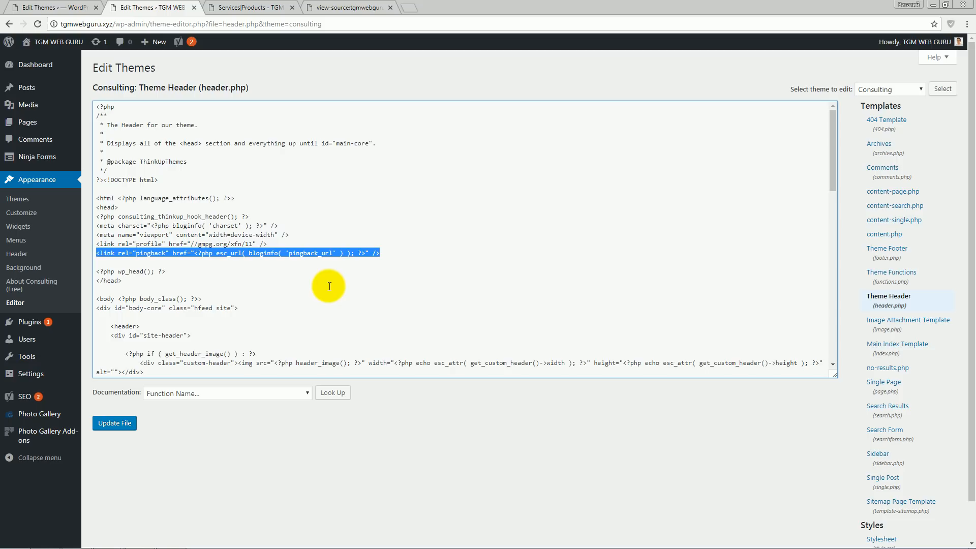
key("Delete")
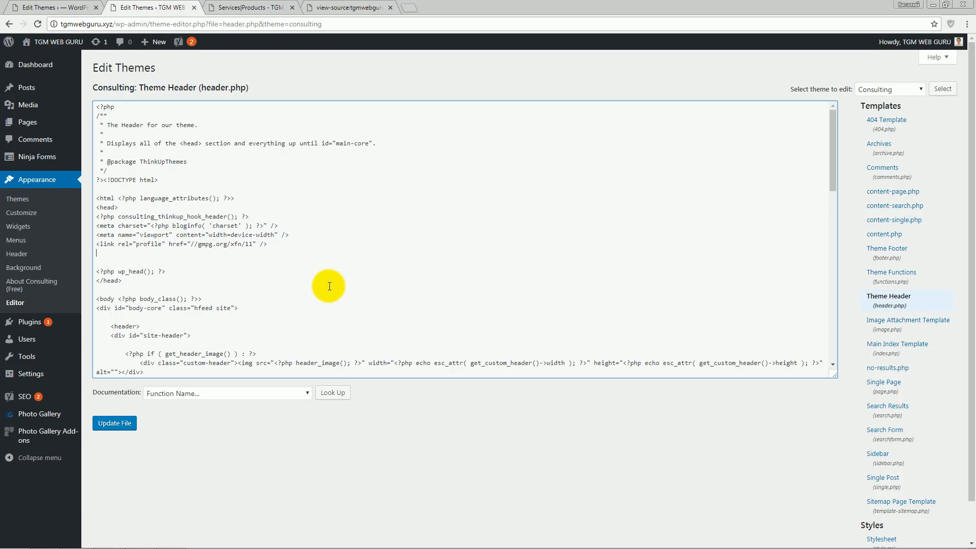
mouse_move(206, 291)
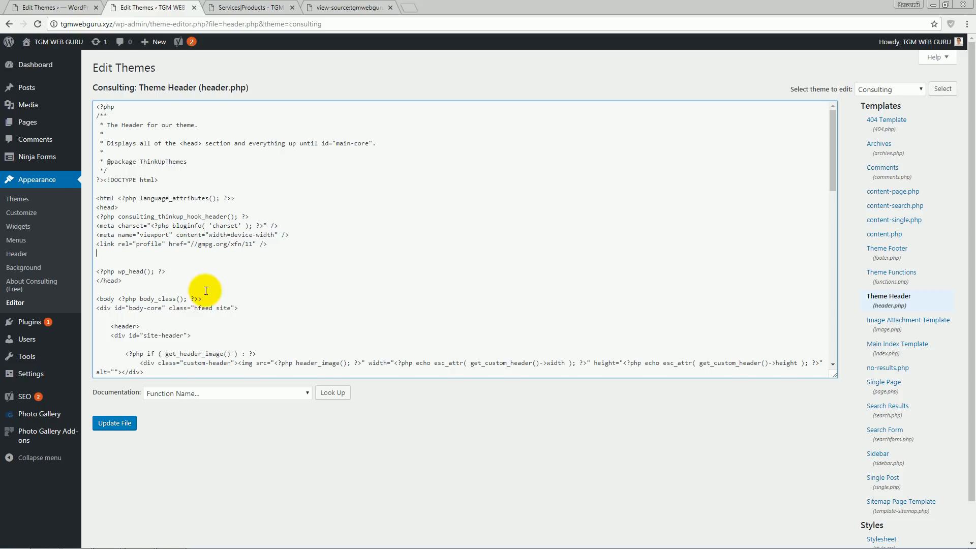
left_click(114, 422)
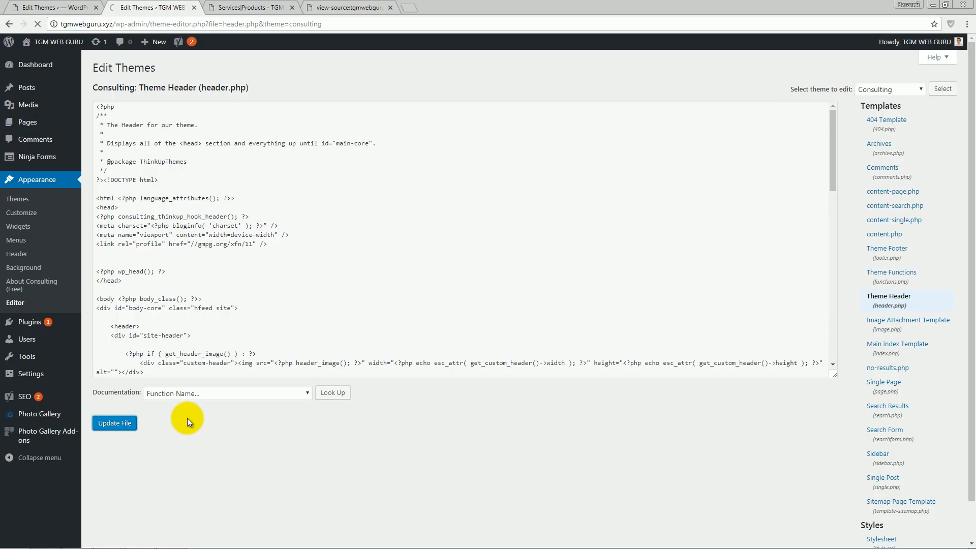
left_click(346, 8)
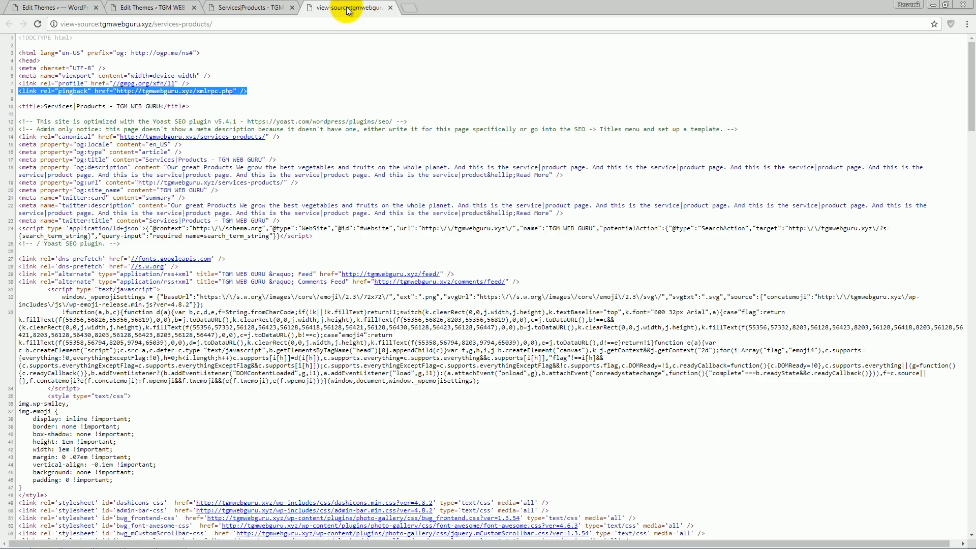
mouse_move(12, 95)
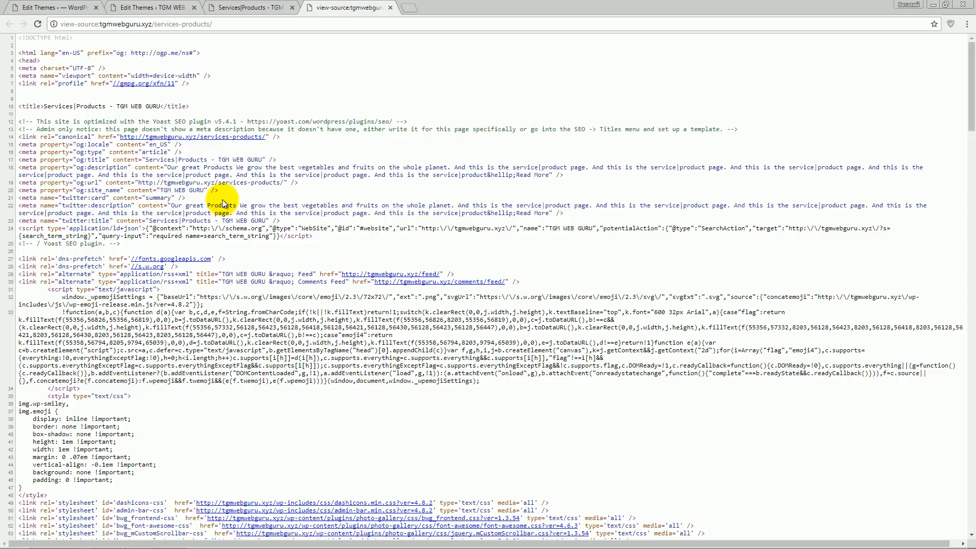
scroll("down", 3)
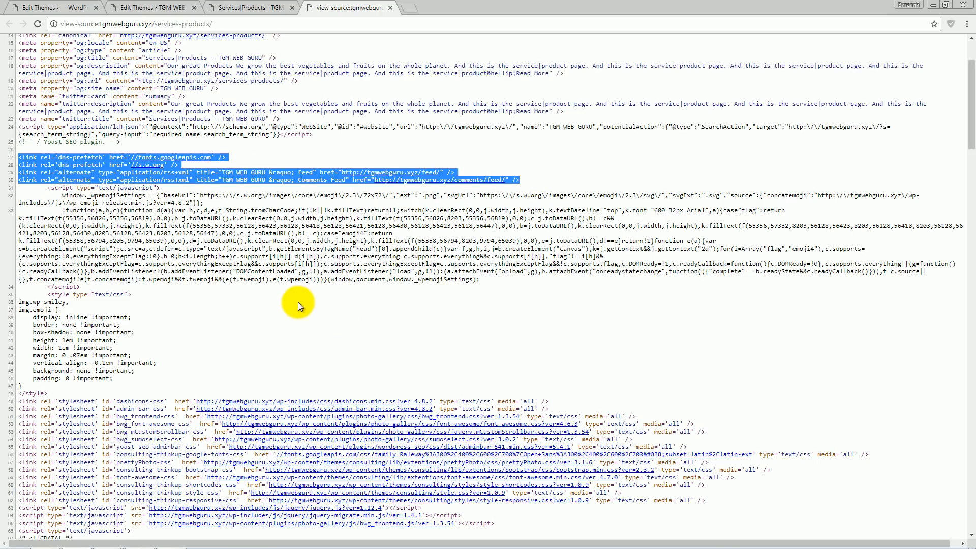
scroll("down", 3)
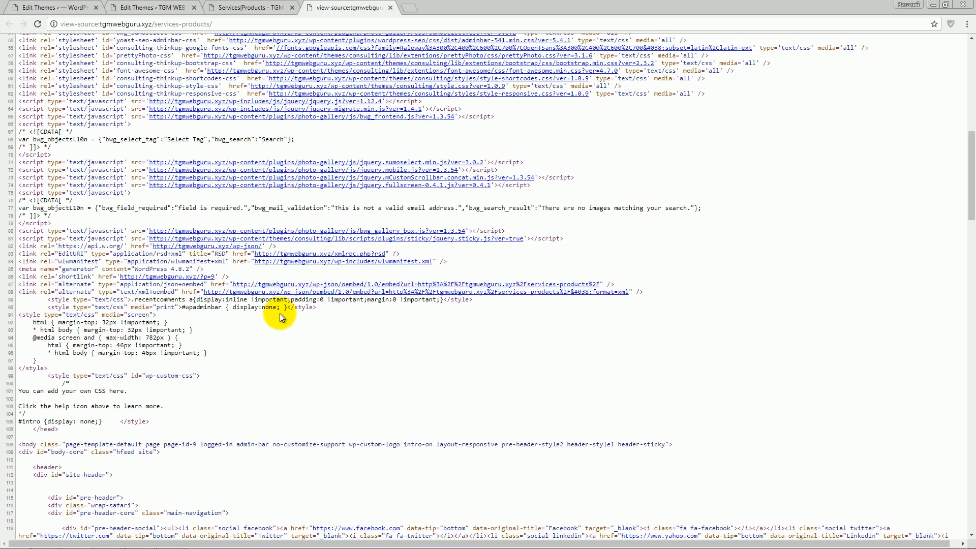
mouse_move(238, 281)
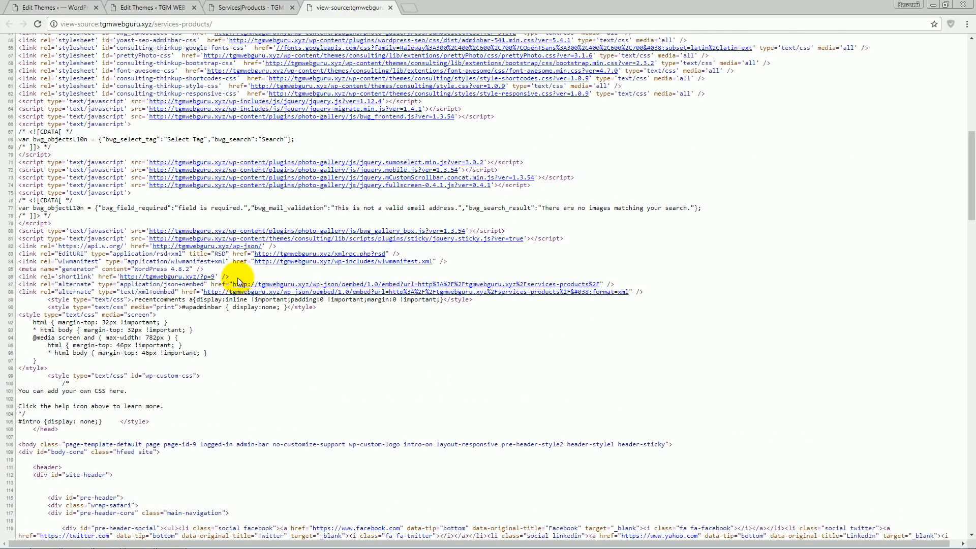
mouse_move(244, 238)
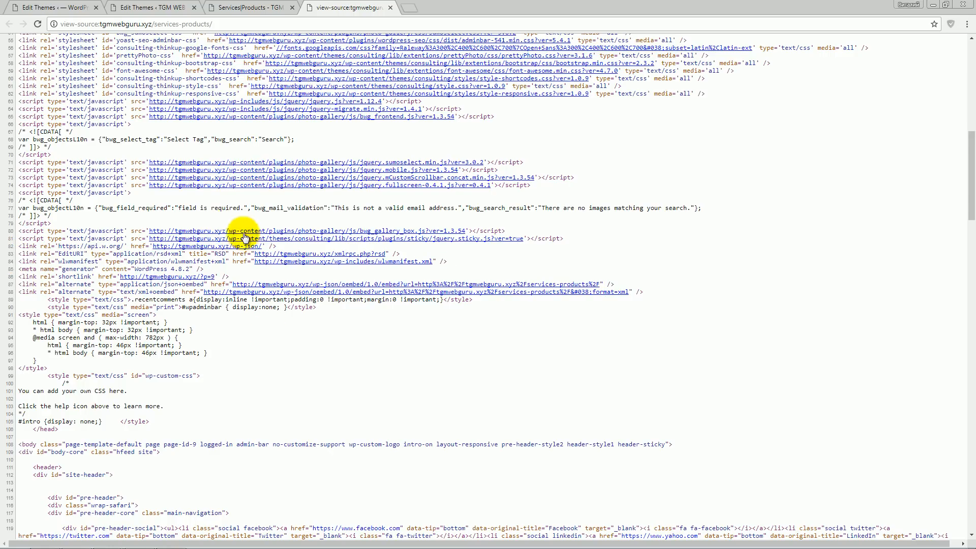
scroll("up", 3)
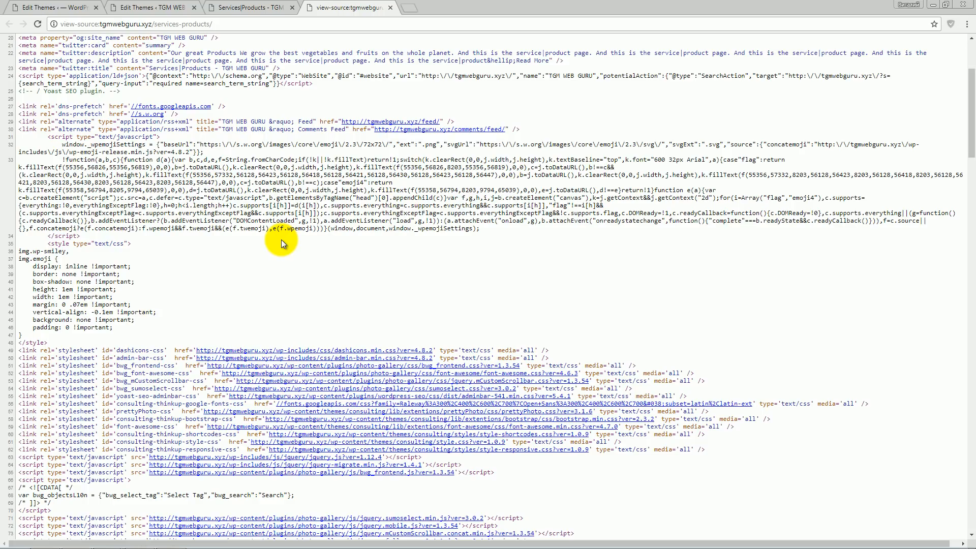
mouse_move(327, 131)
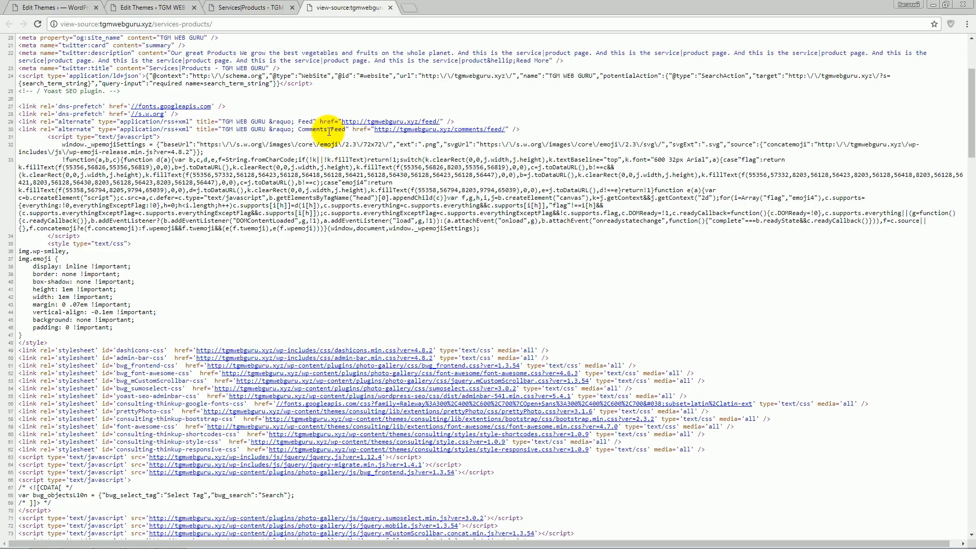
mouse_move(305, 136)
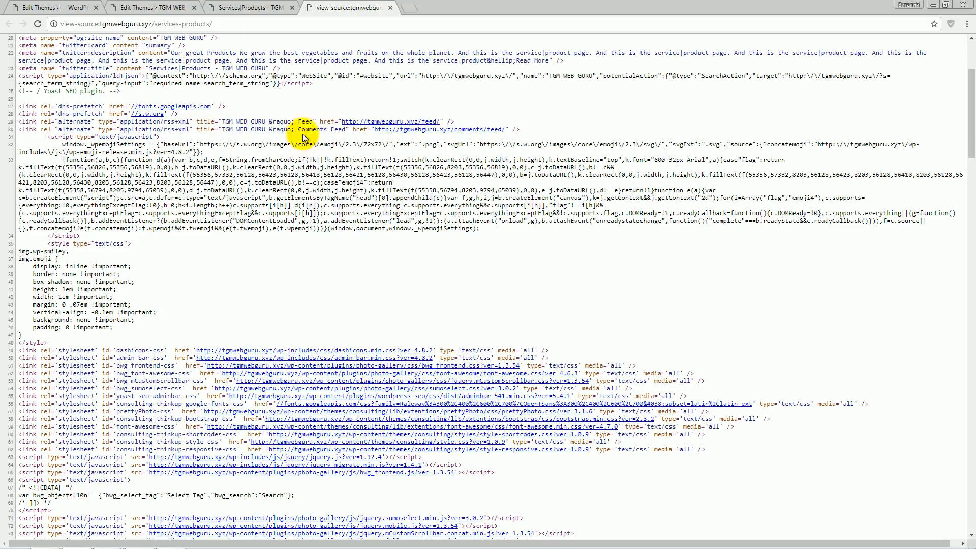
left_click(150, 7)
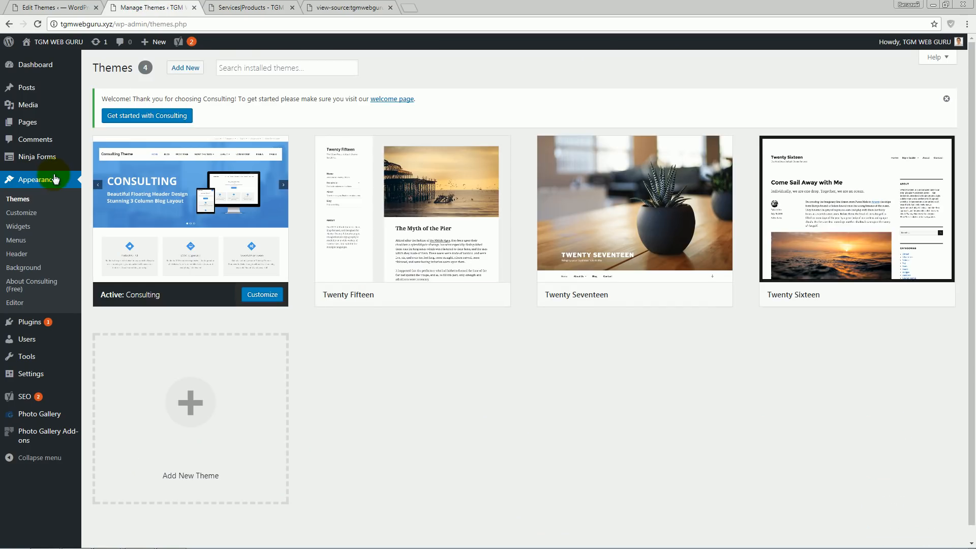
Open Theme Functions (functions.php) from the theme editor's Templates list
left_click(15, 303)
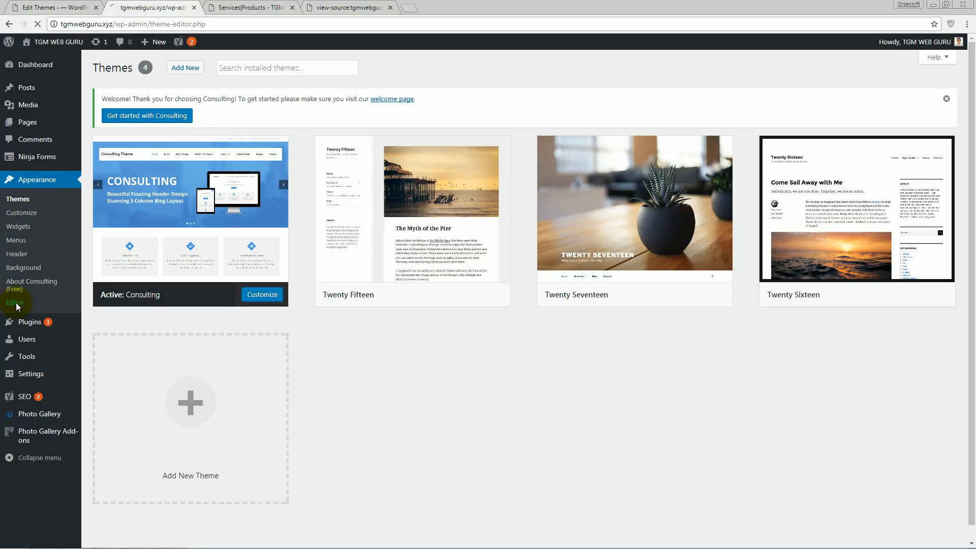
left_click(15, 303)
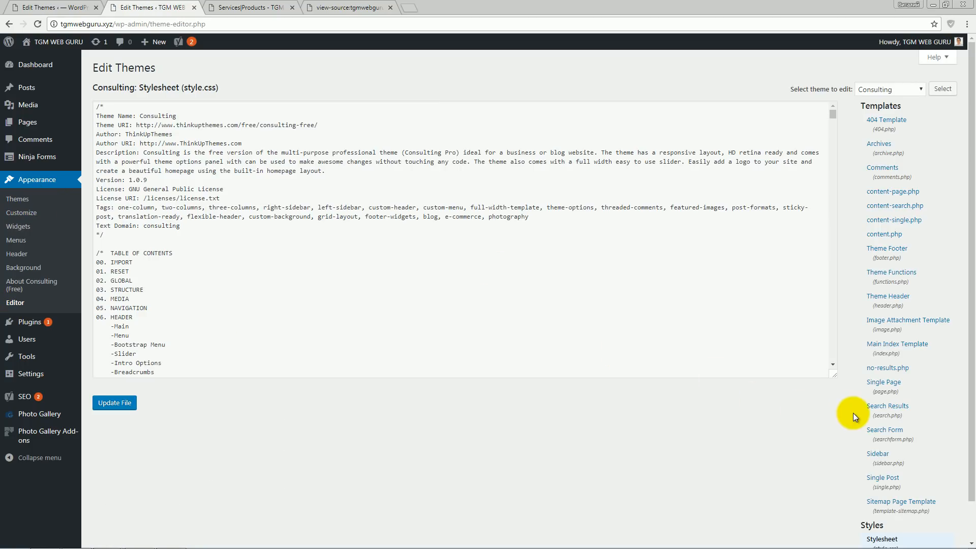
mouse_move(890, 272)
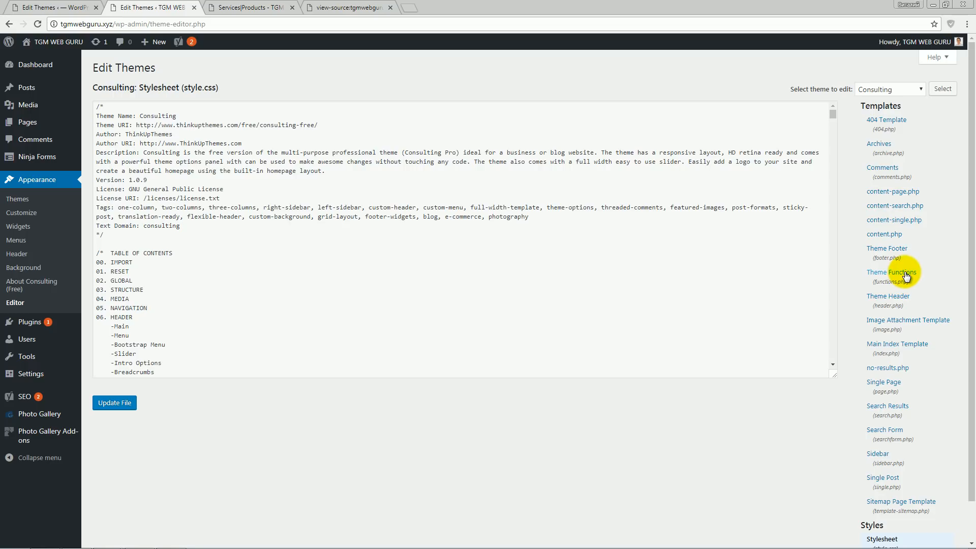
left_click(891, 271)
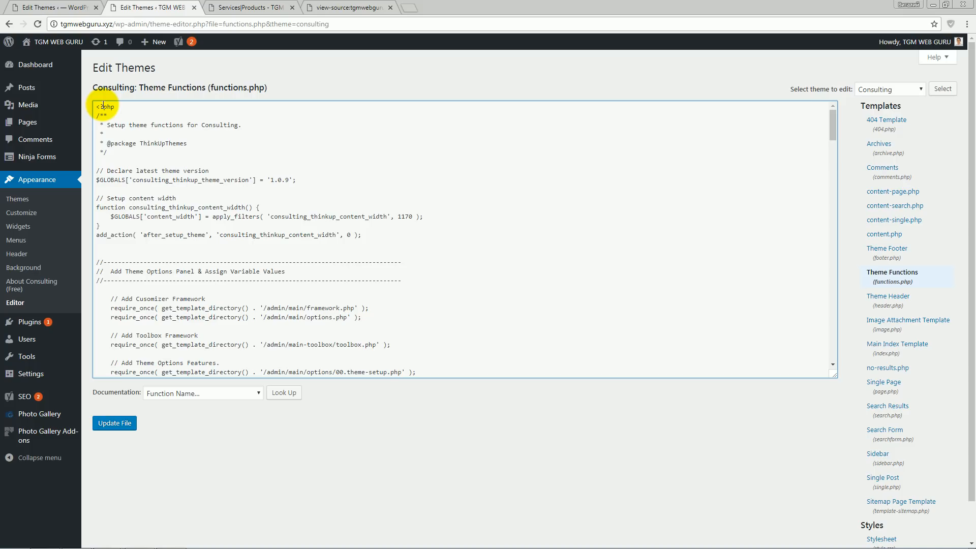
Insert remove_action( 'wp_head', 'wp_resource_hints', 2); after <?php and update functions.php
left_click(111, 106)
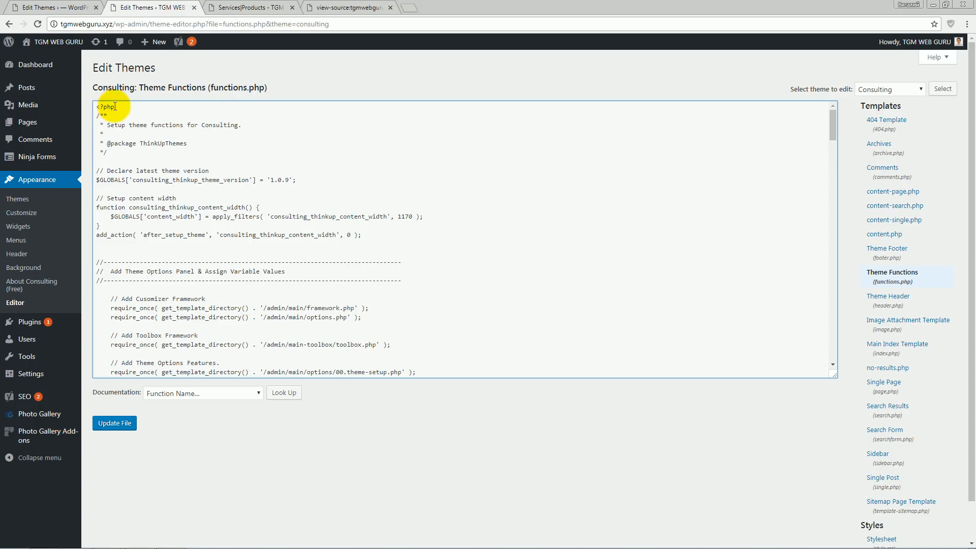
mouse_move(127, 111)
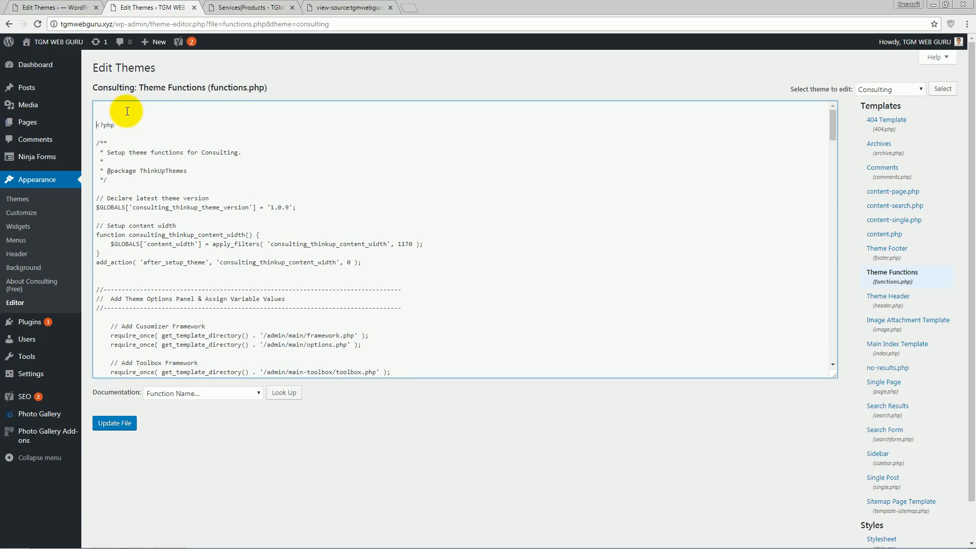
type("remove_action( 'wp_head', 'wp_resource_hints', 2);")
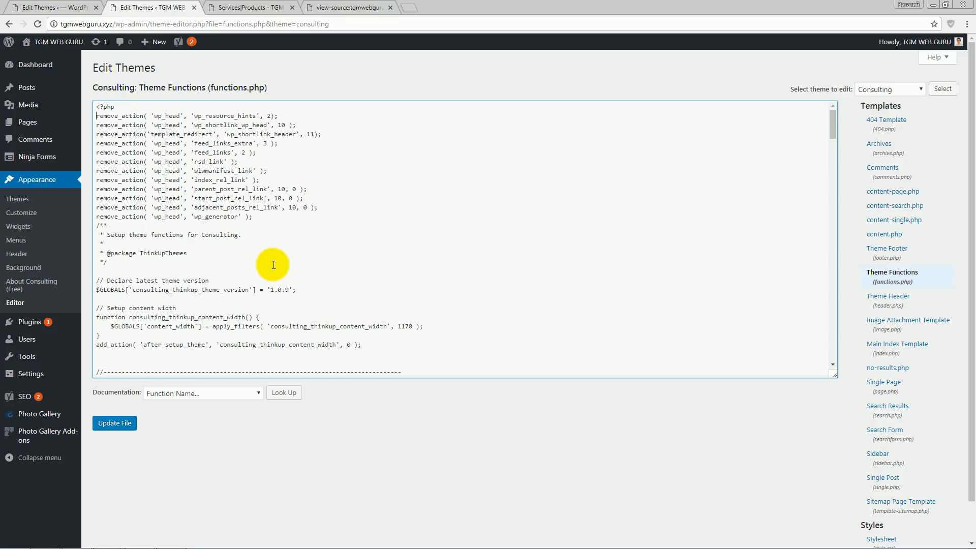
mouse_move(210, 285)
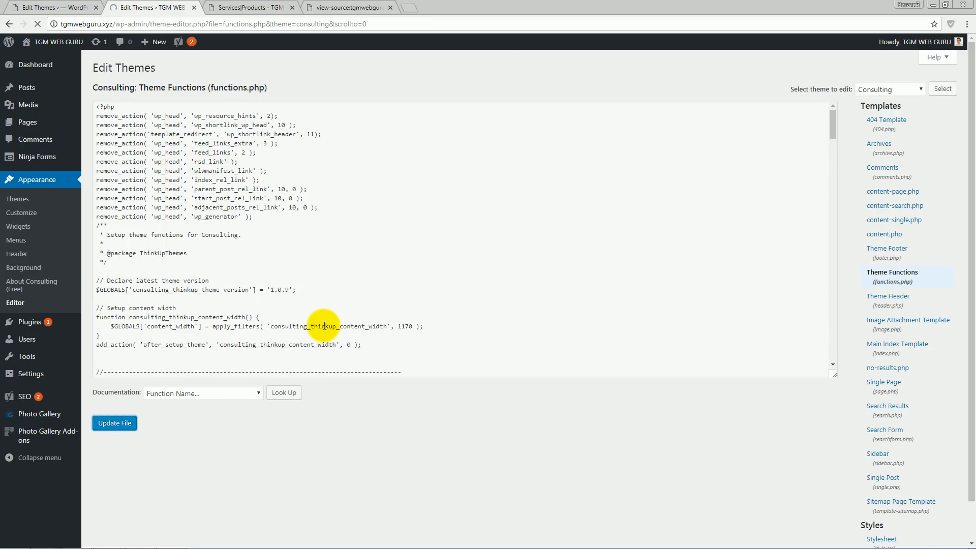
left_click(114, 423)
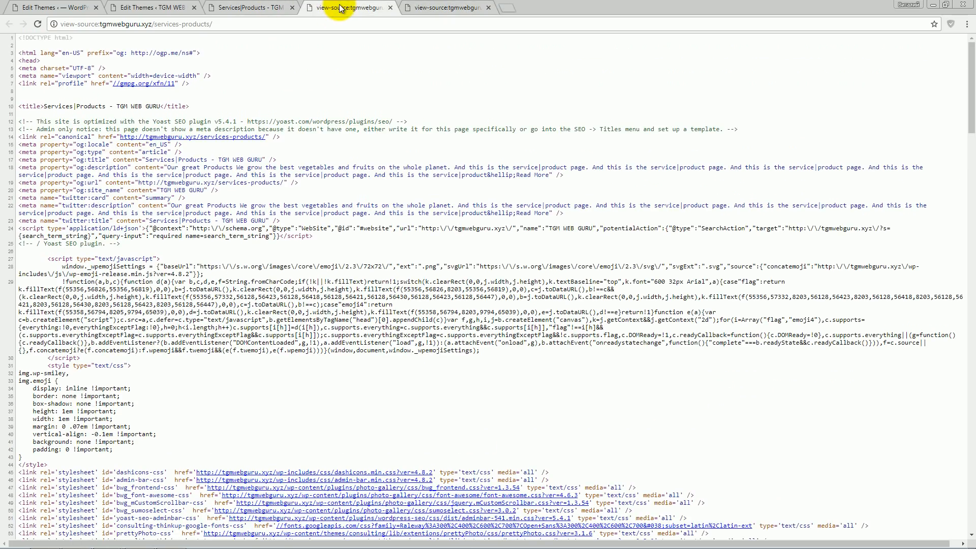
mouse_move(436, 20)
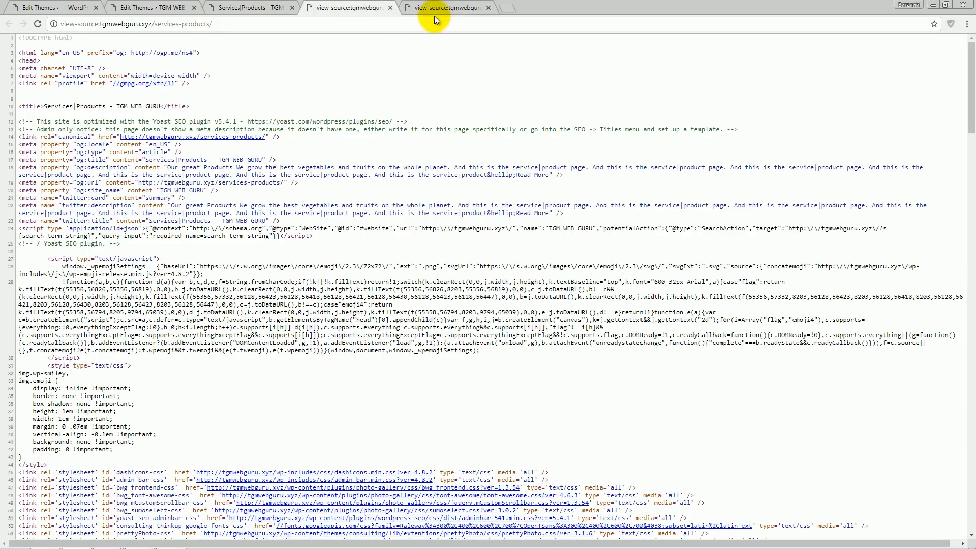
Check the refreshed services page source for the removed head tags, past the emoji script to the REST API and oEmbed links
scroll("down", 3)
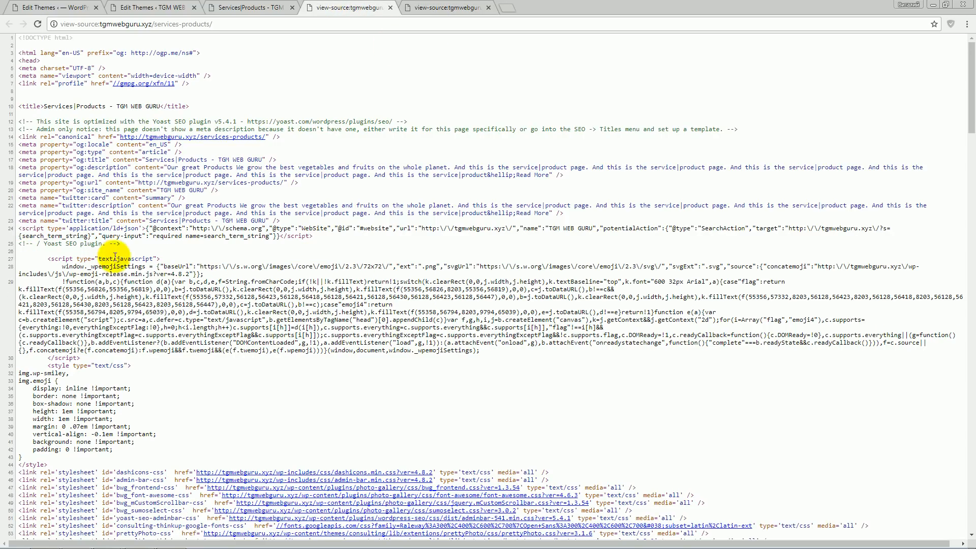
double_click(65, 243)
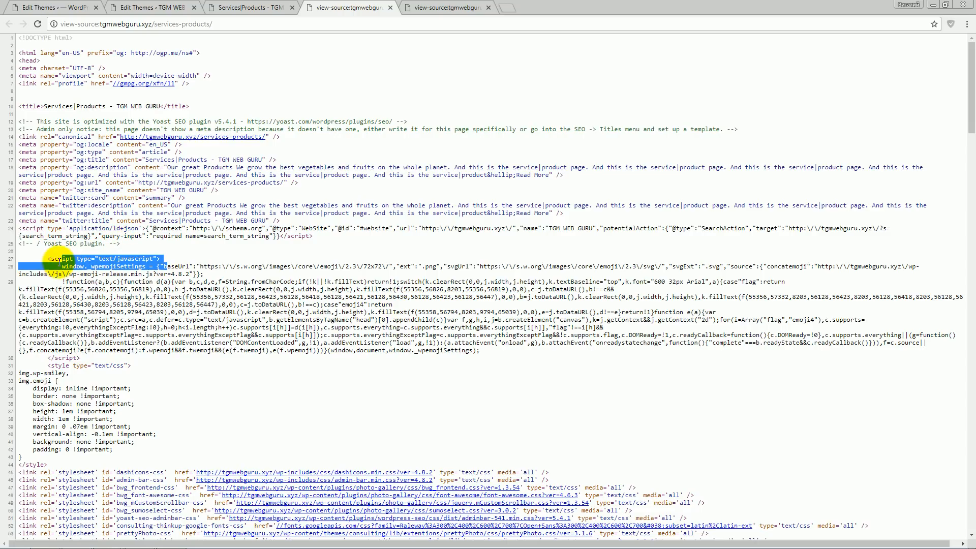
left_click(446, 8)
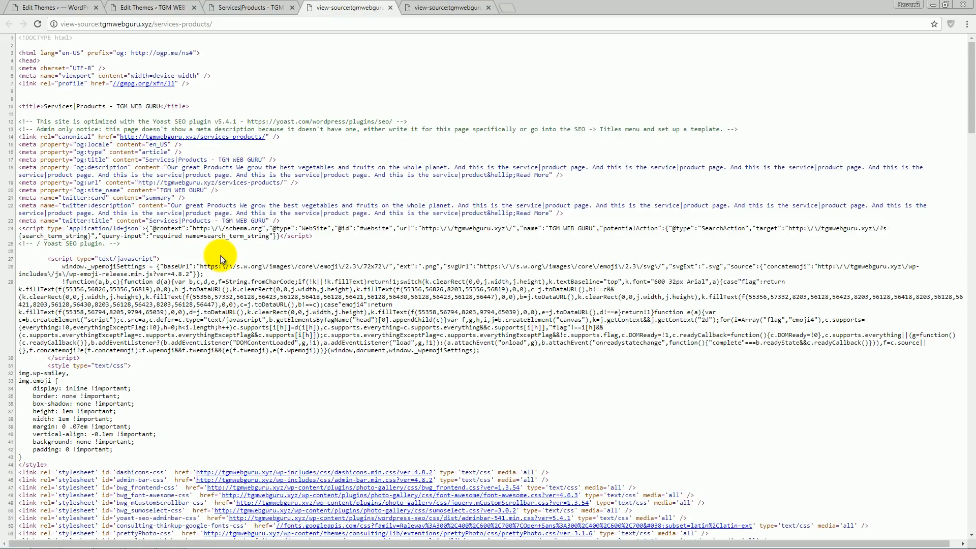
scroll("down", 3)
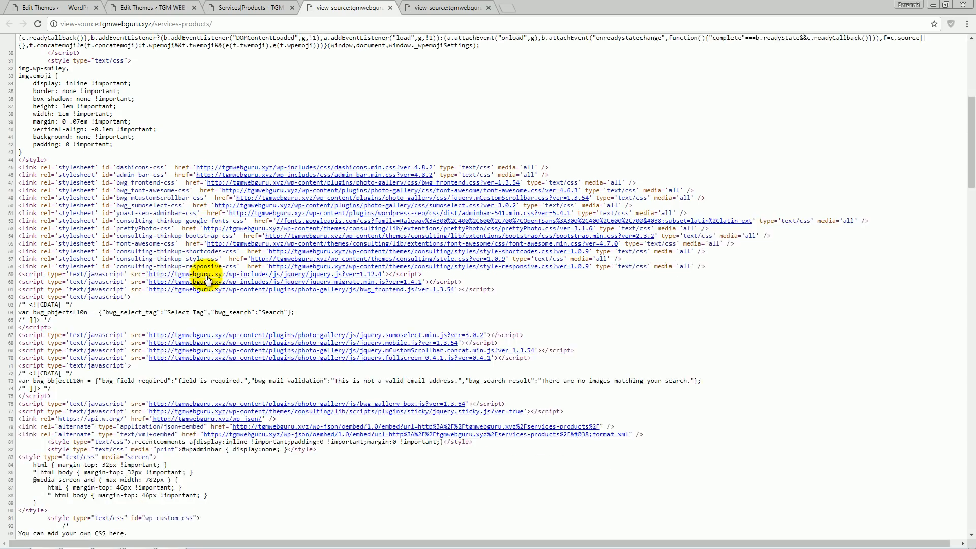
scroll("down", 3)
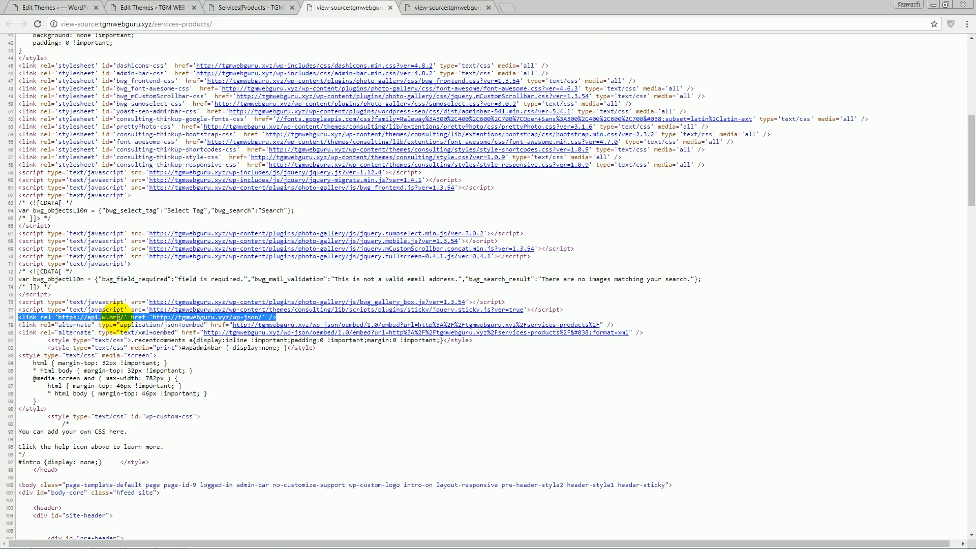
scroll("down", 3)
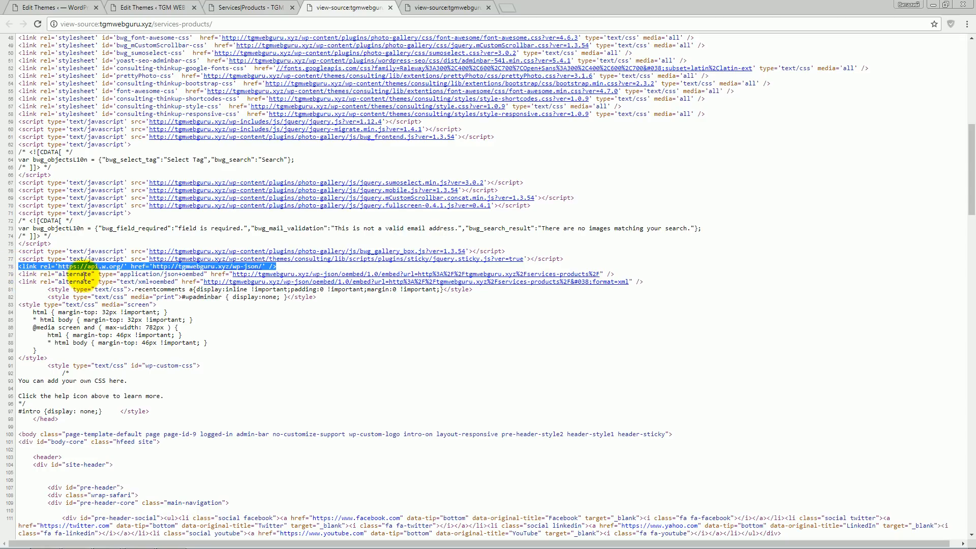
mouse_move(441, 8)
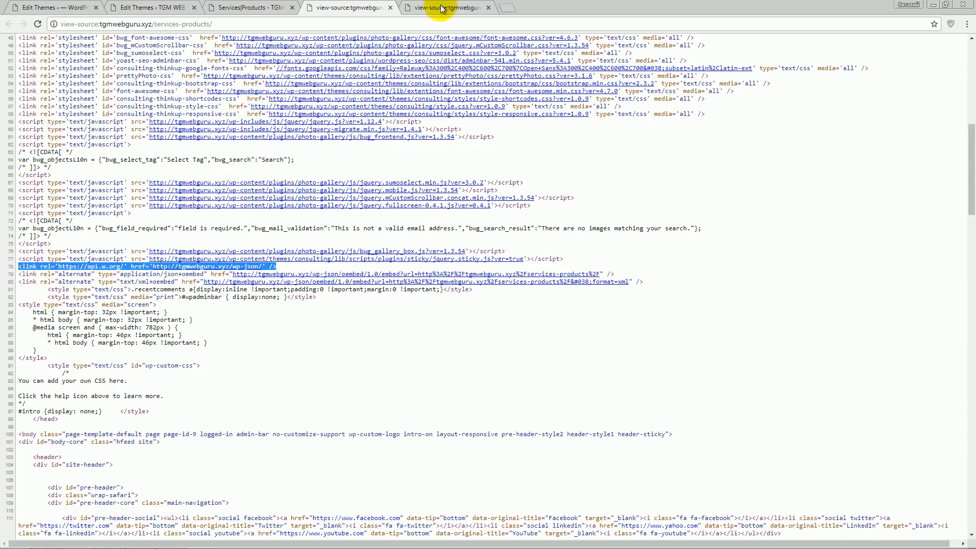
Scroll the older page-source tab showing the RSD, wlwmanifest, generator and shortlink lines
scroll("down", 3)
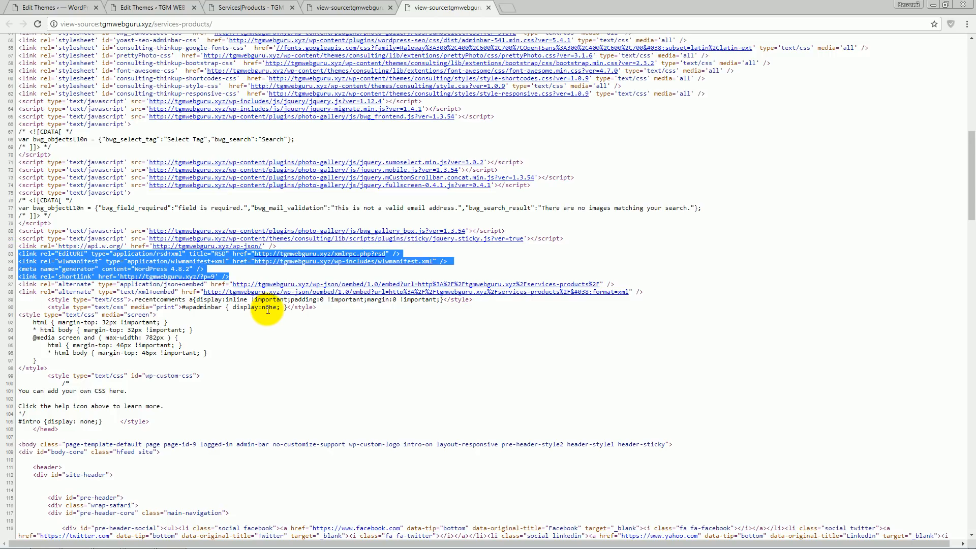
mouse_move(264, 339)
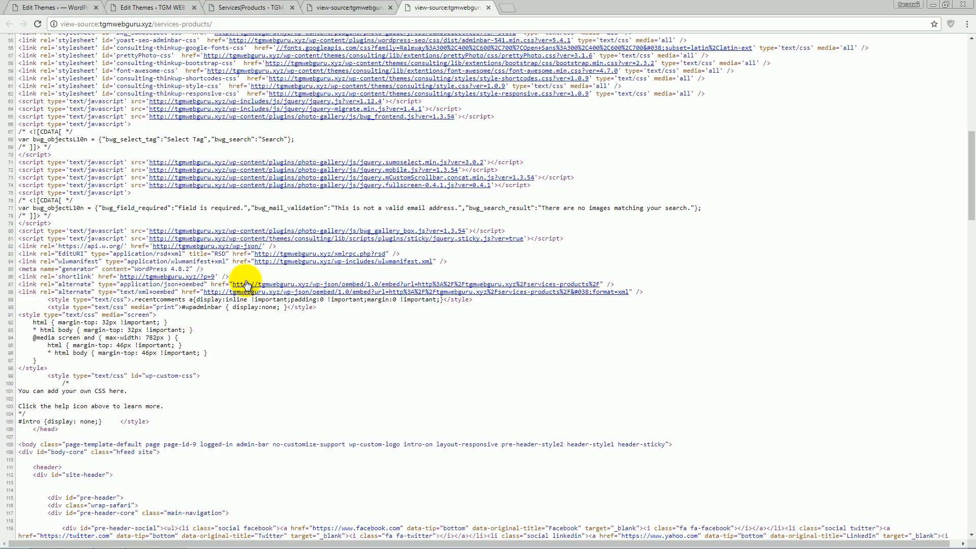
scroll("down", 3)
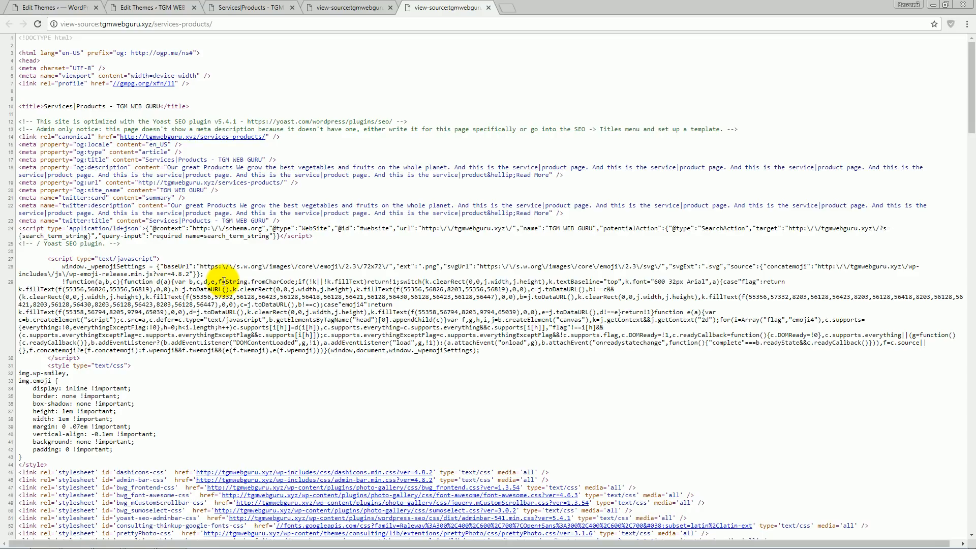
scroll("down", 3)
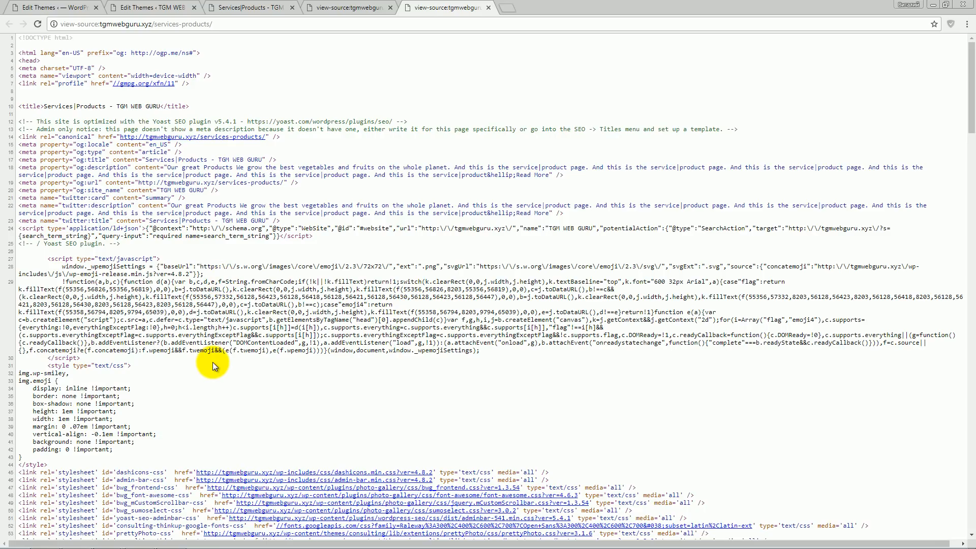
mouse_move(242, 434)
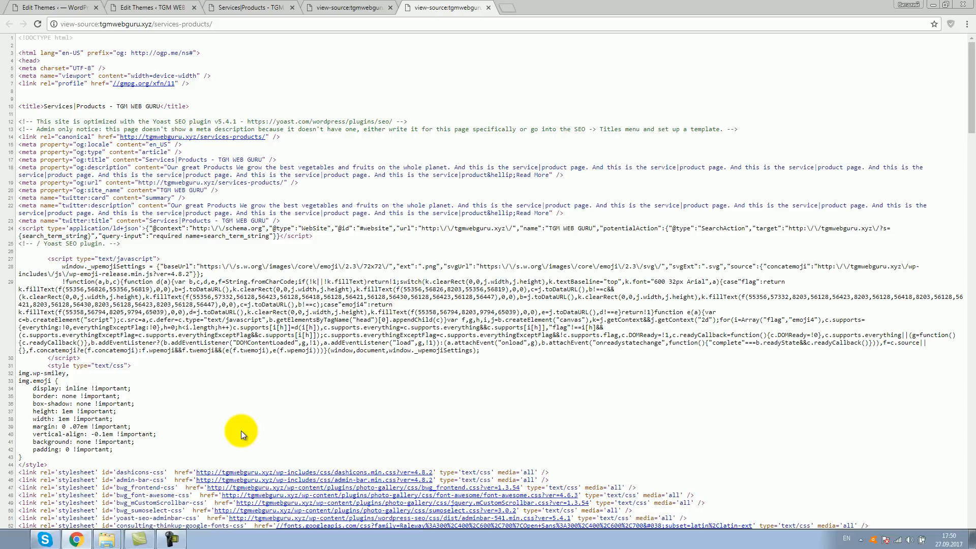